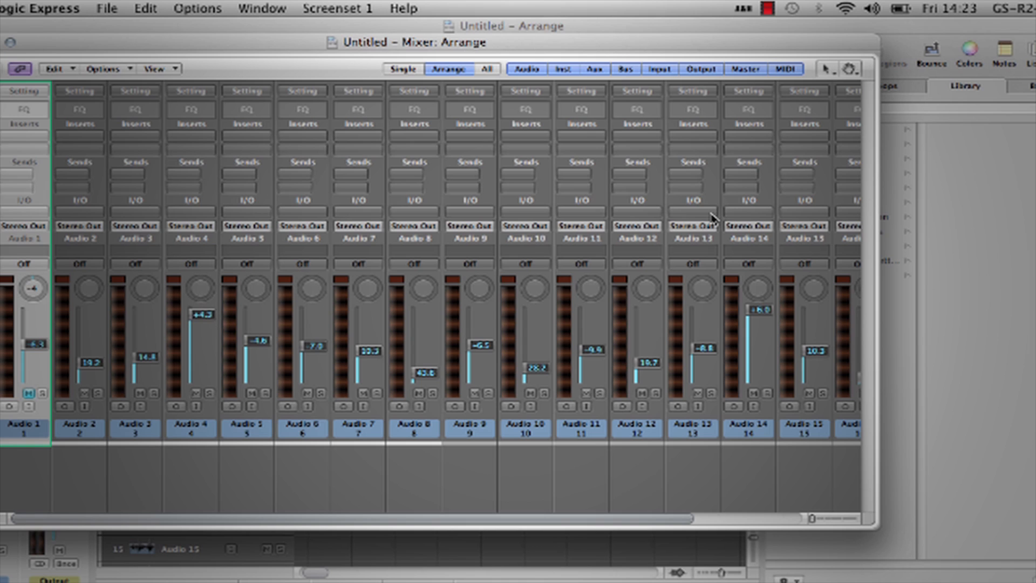
Step: Show the Qu-24 MIDI setup (channel 14, DAW Control channel 15) and accept the licence
left_click(191, 425)
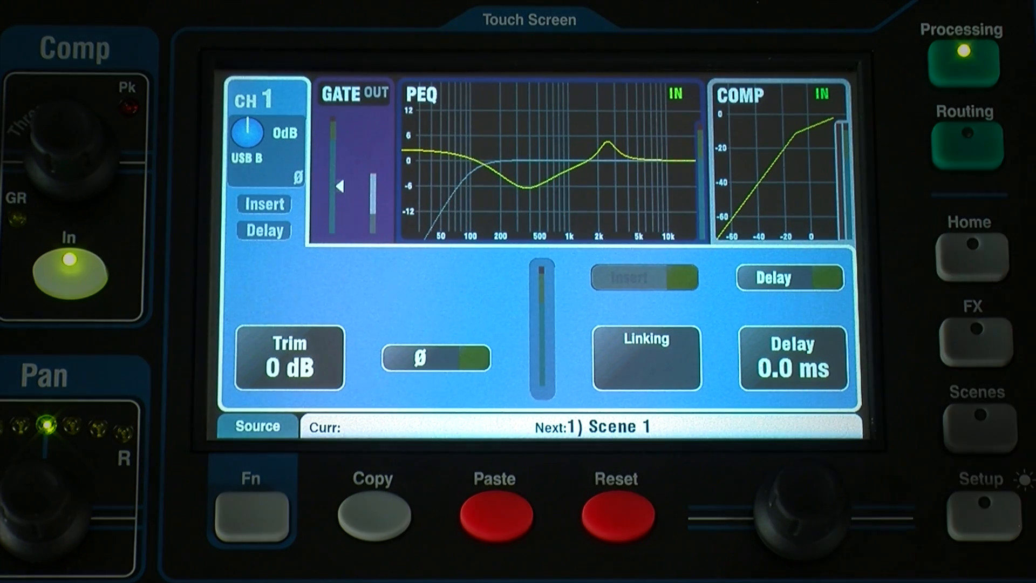
left_click(972, 260)
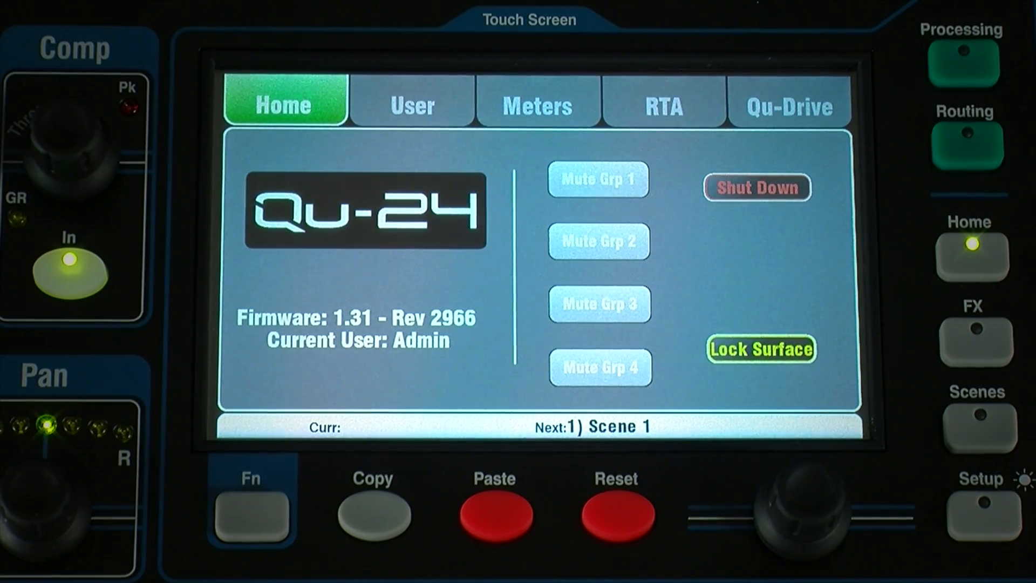
left_click(973, 511)
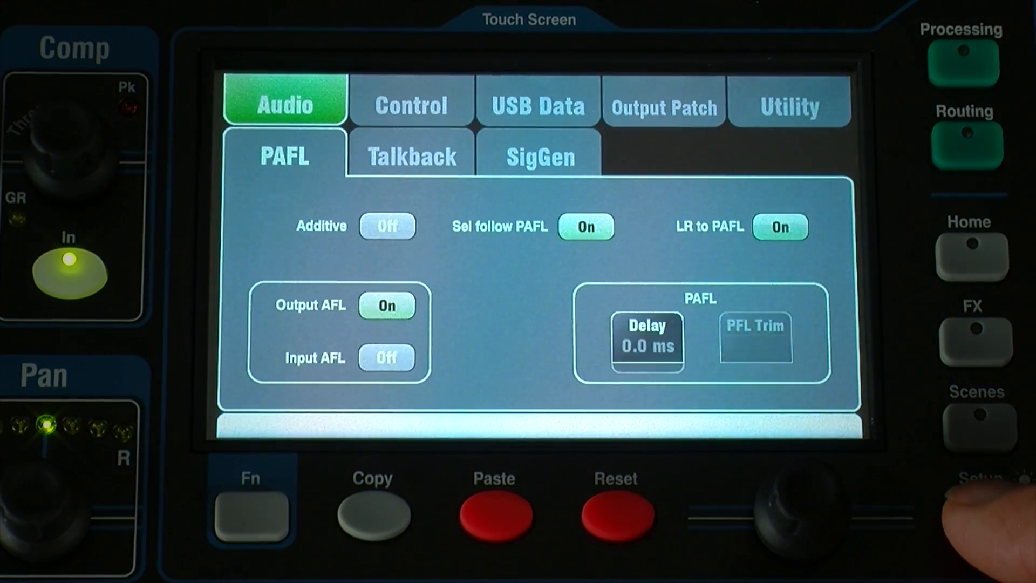
left_click(411, 104)
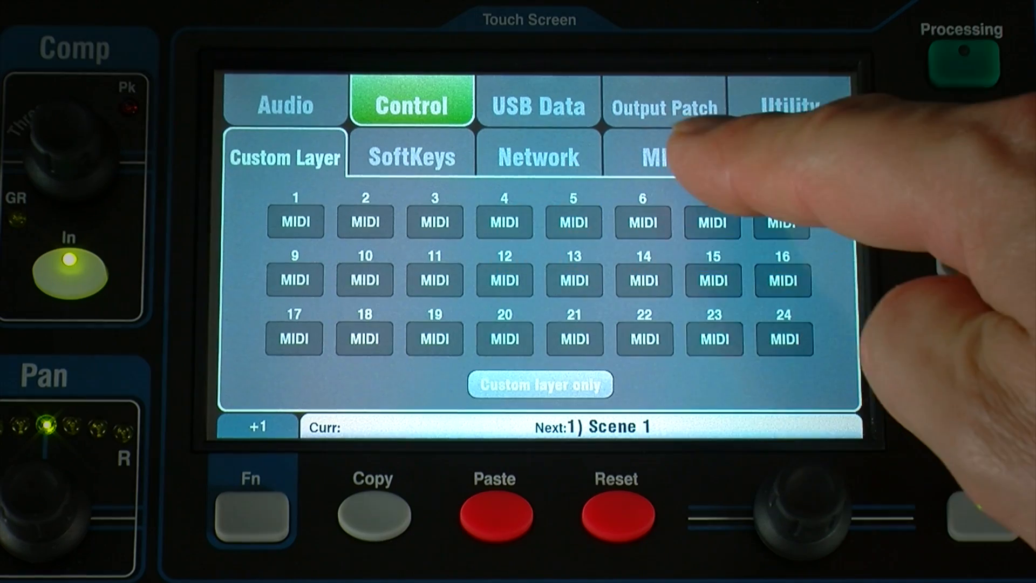
left_click(664, 156)
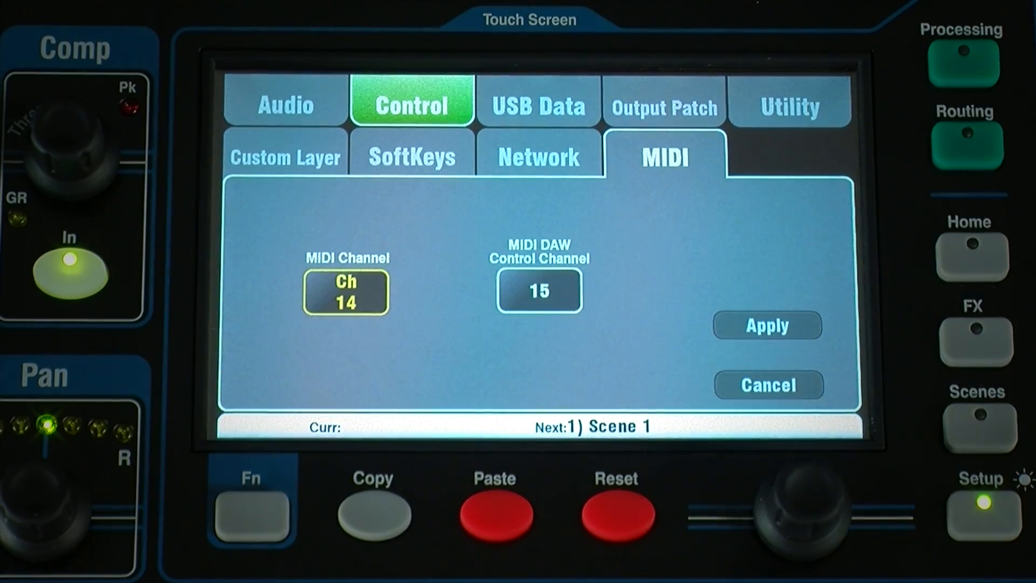
left_click(285, 157)
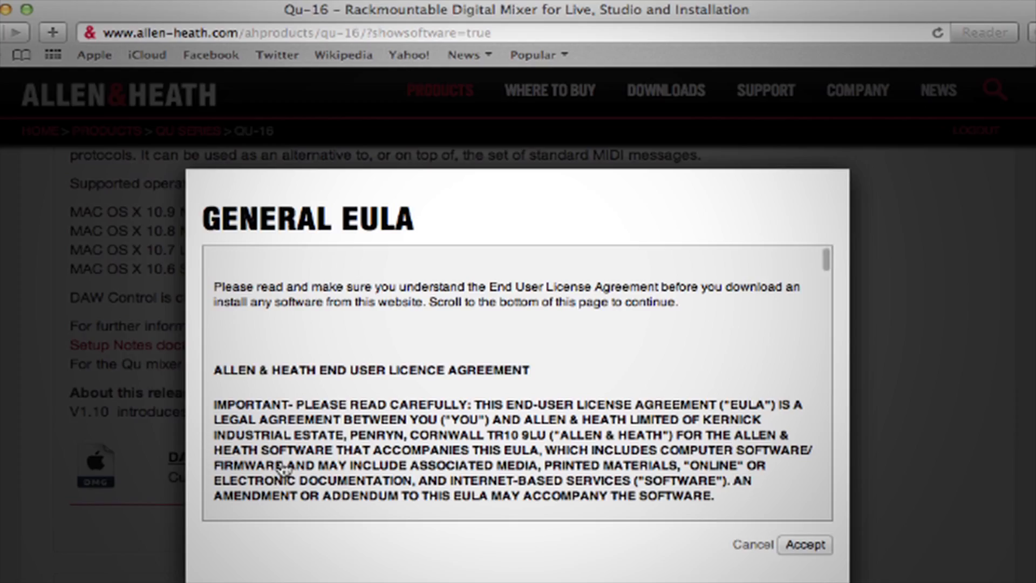
left_click(810, 545)
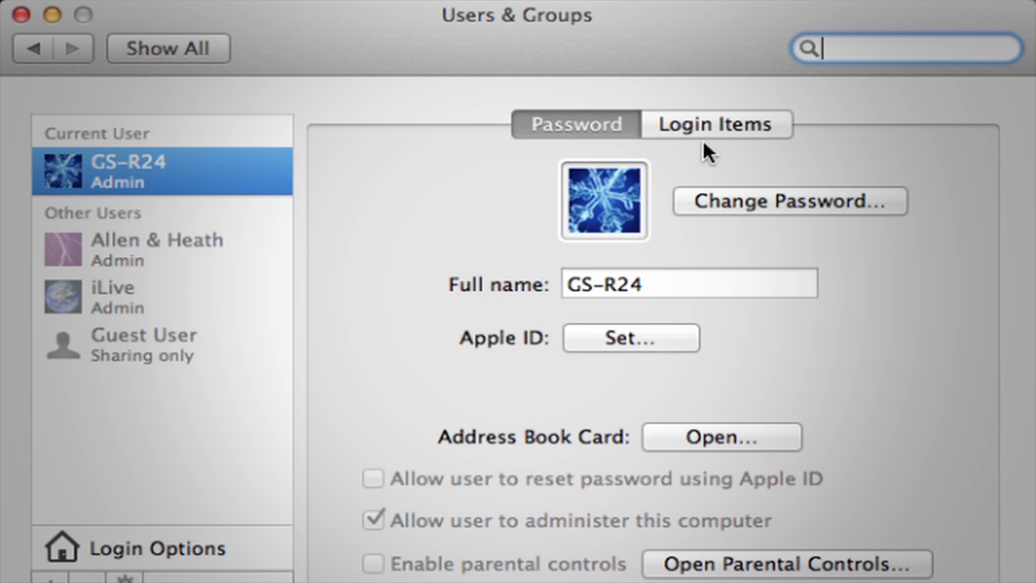
Step: Add DAW Control from the Applications folder to the user's Login Items
left_click(716, 124)
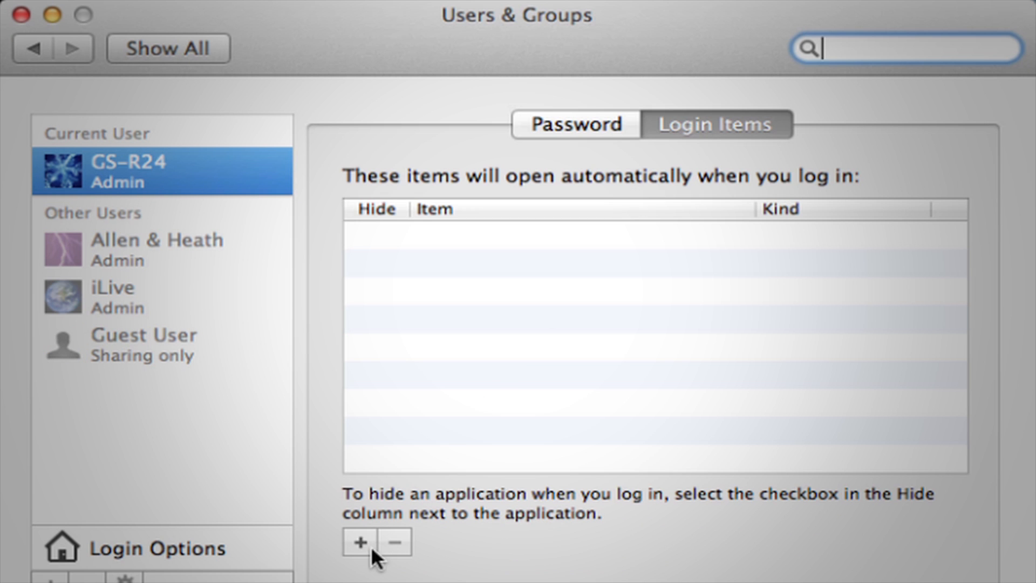
left_click(359, 542)
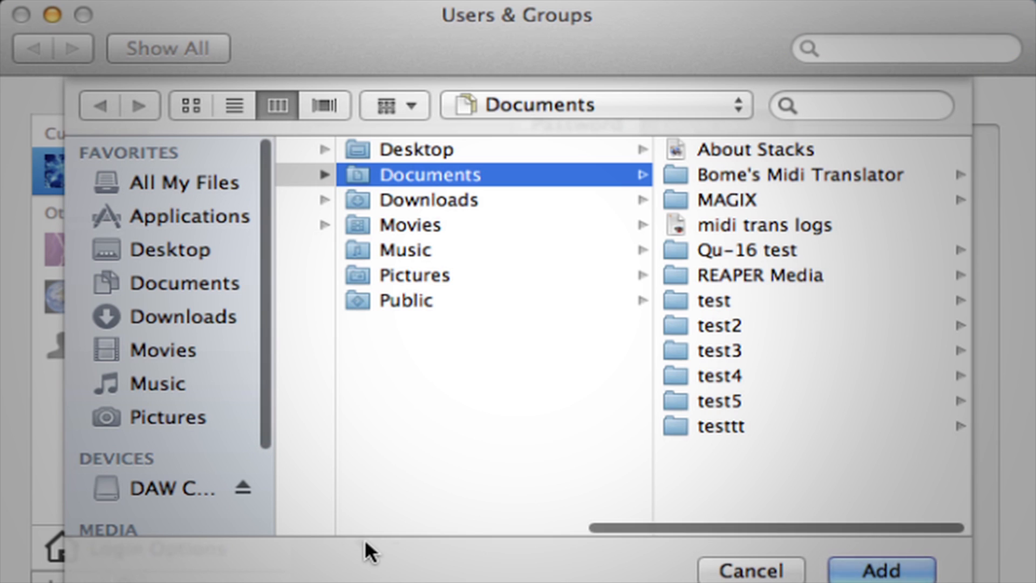
mouse_move(178, 233)
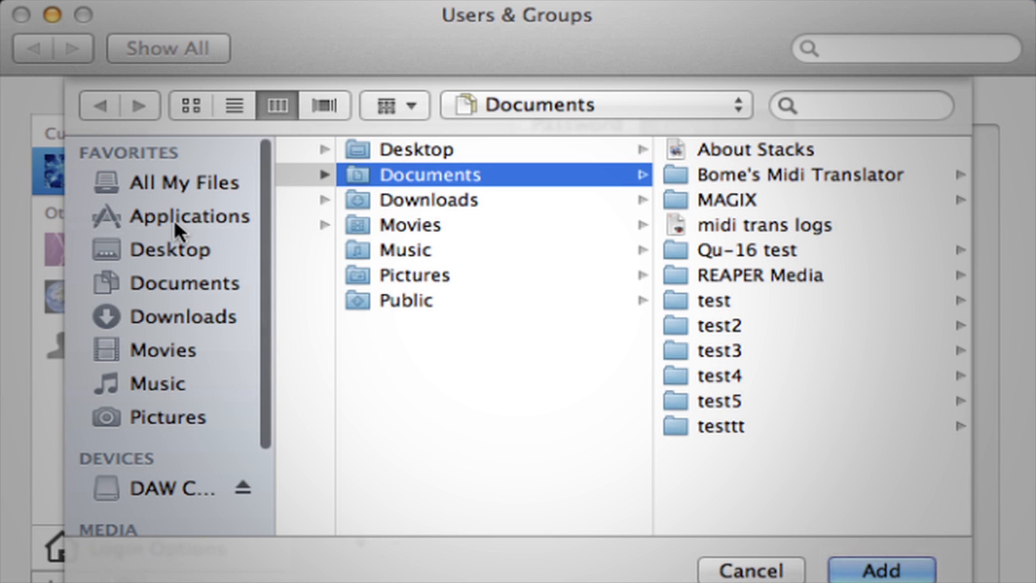
left_click(189, 217)
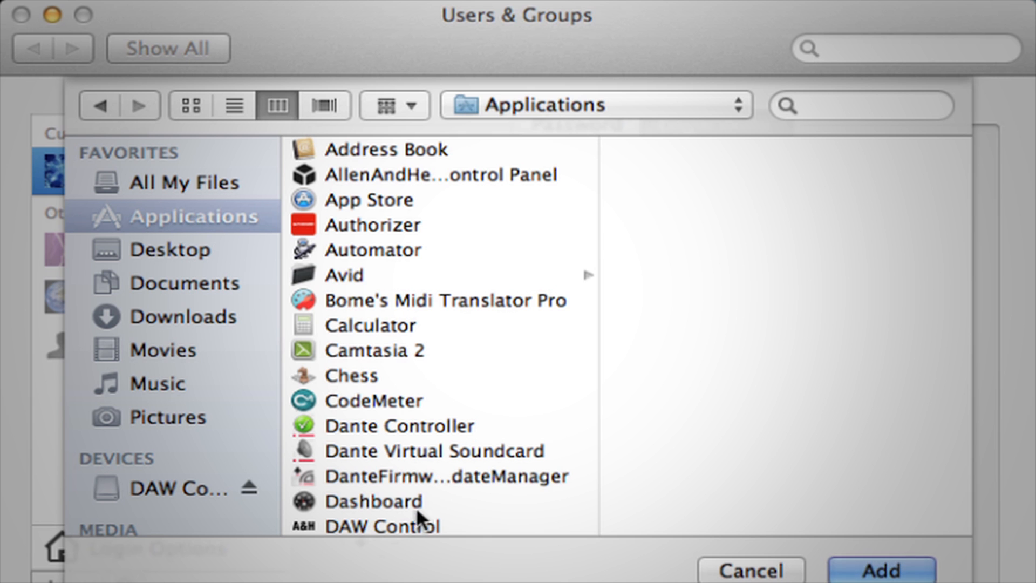
left_click(880, 568)
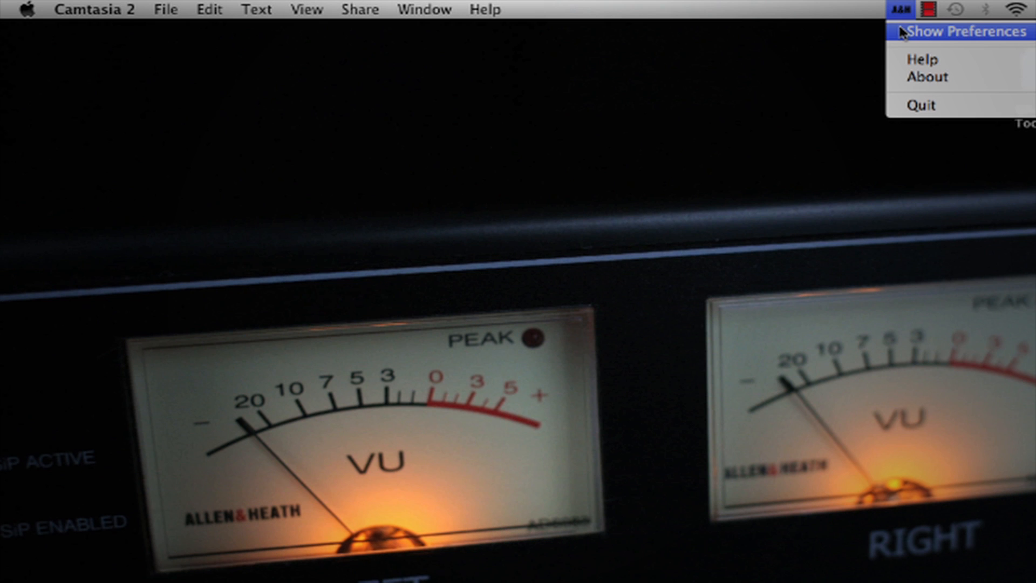
Step: Point DAW Control at a Qu-16 over MIDI ports, with output to QU-16 MIDI In
left_click(962, 30)
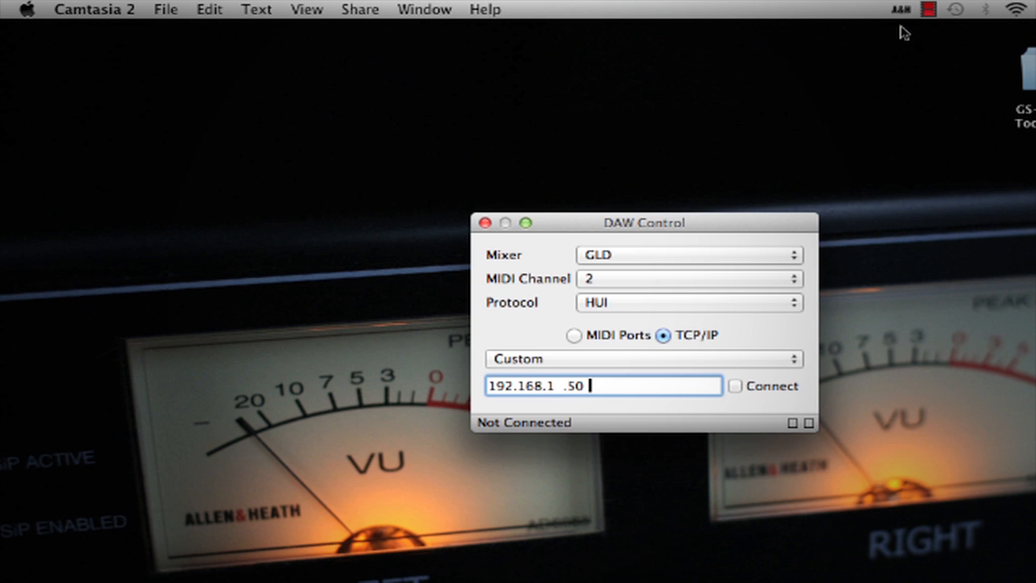
left_click(687, 256)
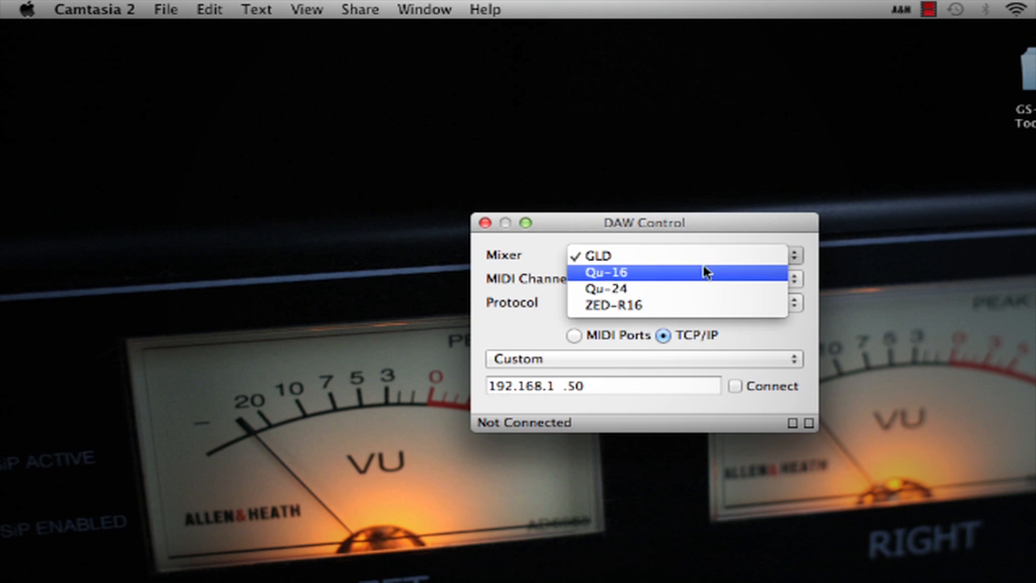
left_click(607, 272)
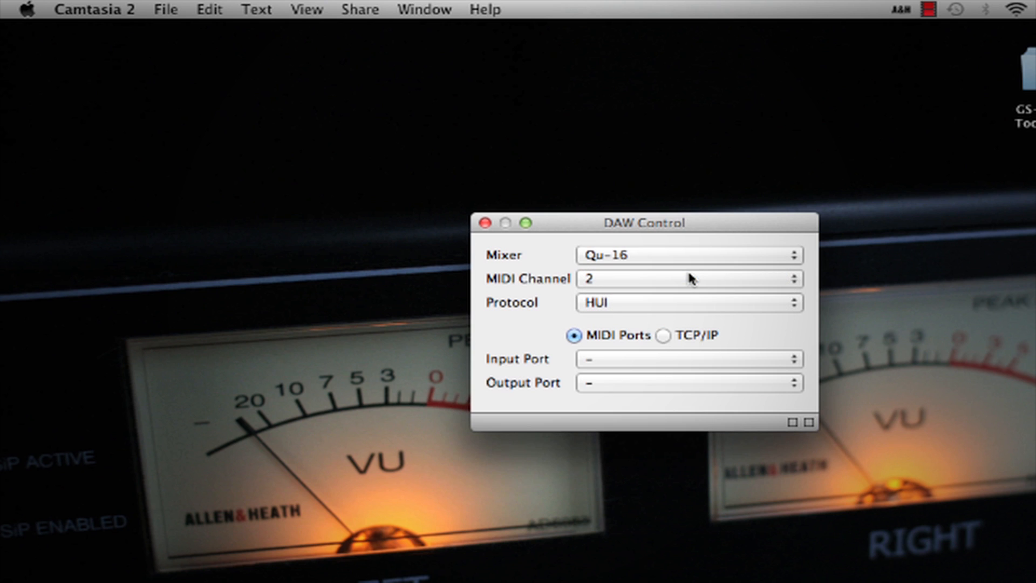
mouse_move(633, 307)
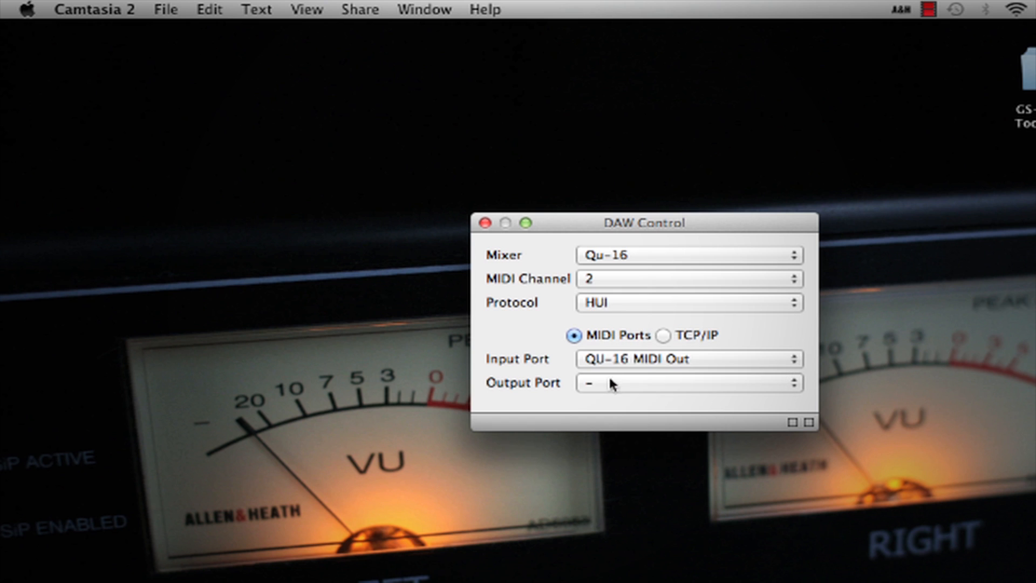
left_click(687, 383)
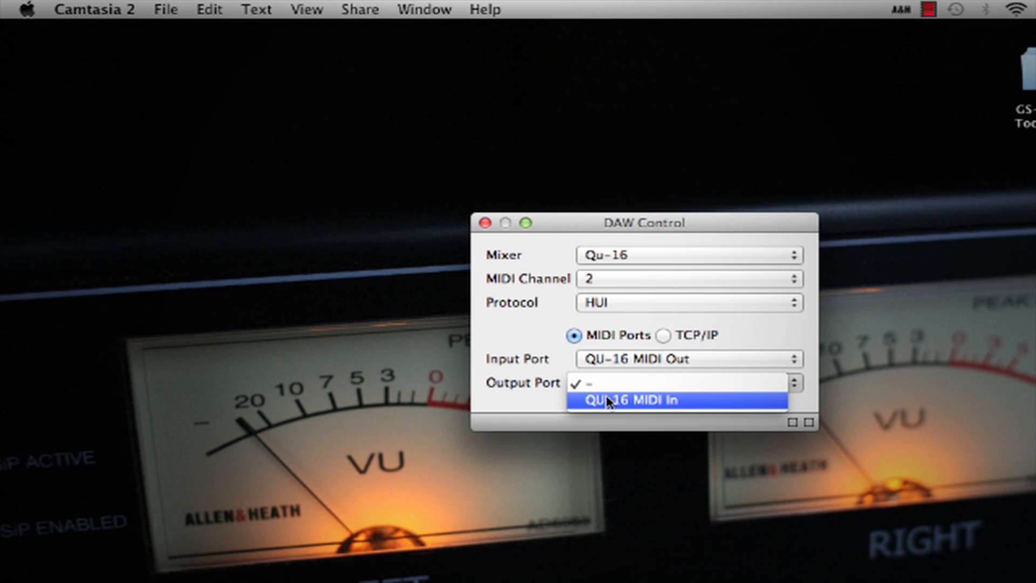
left_click(626, 399)
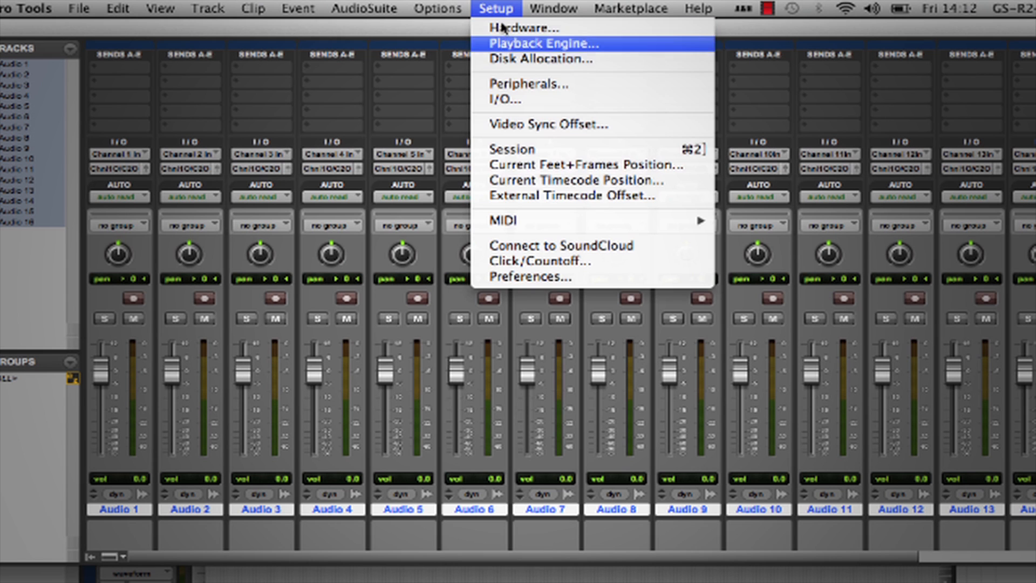
mouse_move(524, 221)
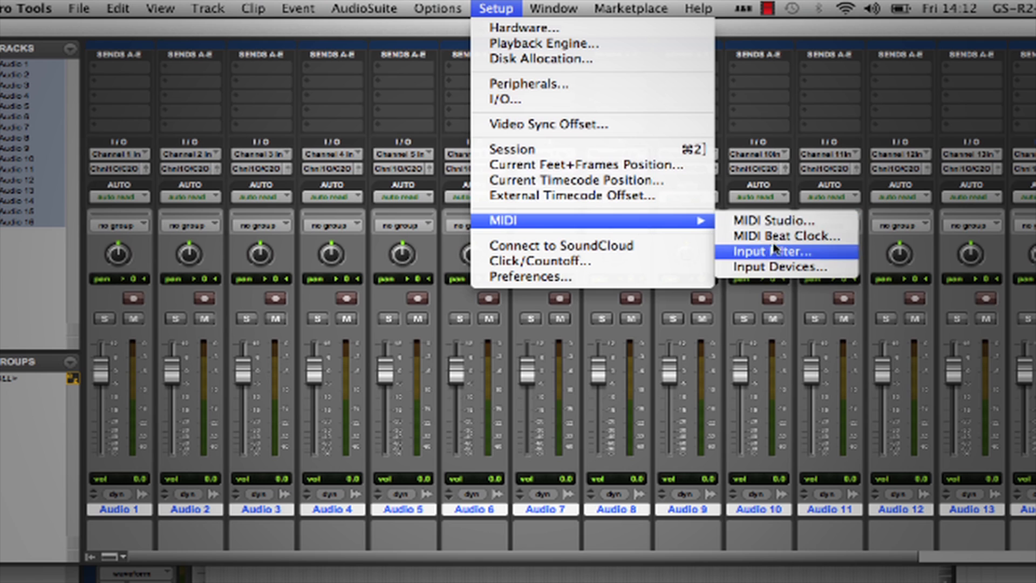
Step: Set Pro Tools MIDI controllers #1 and #2 to HUI on DAW Control MIDI 1 and 2
left_click(781, 252)
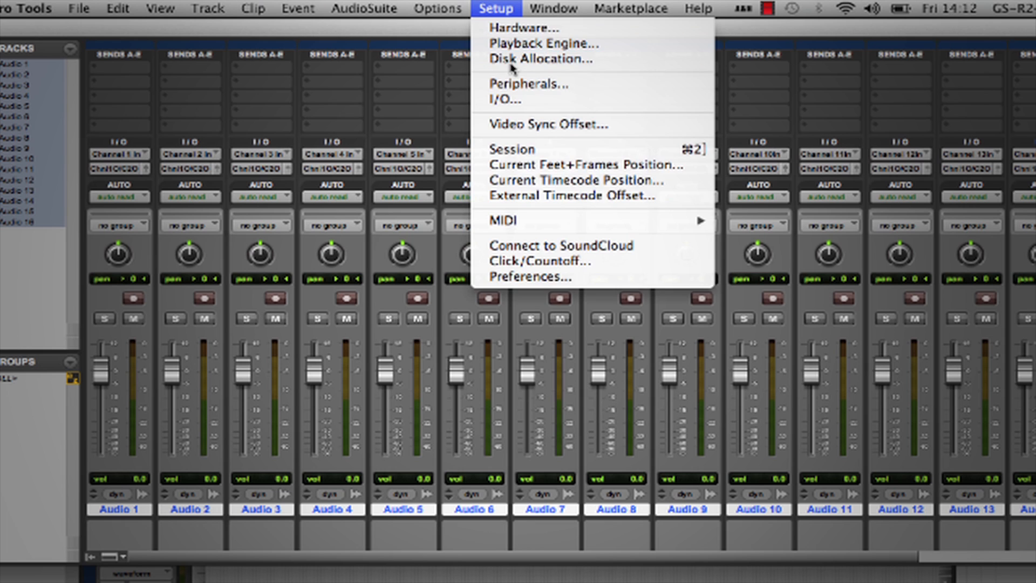
left_click(528, 84)
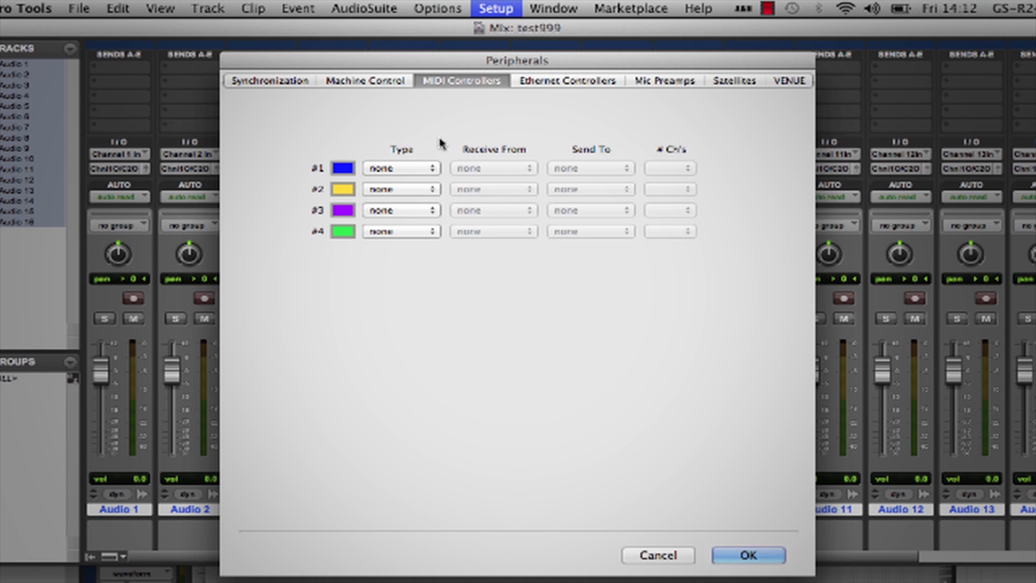
left_click(399, 168)
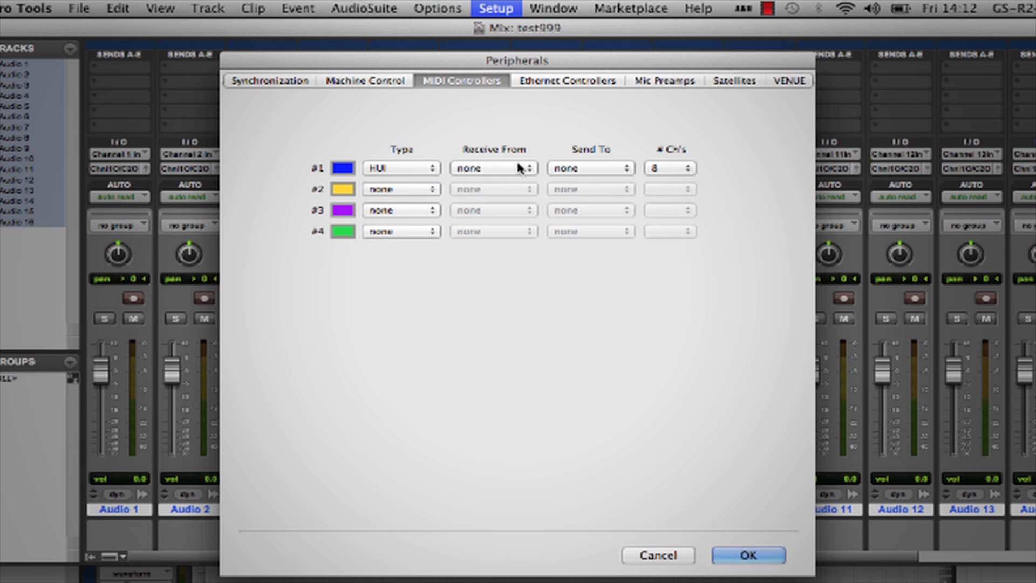
left_click(590, 167)
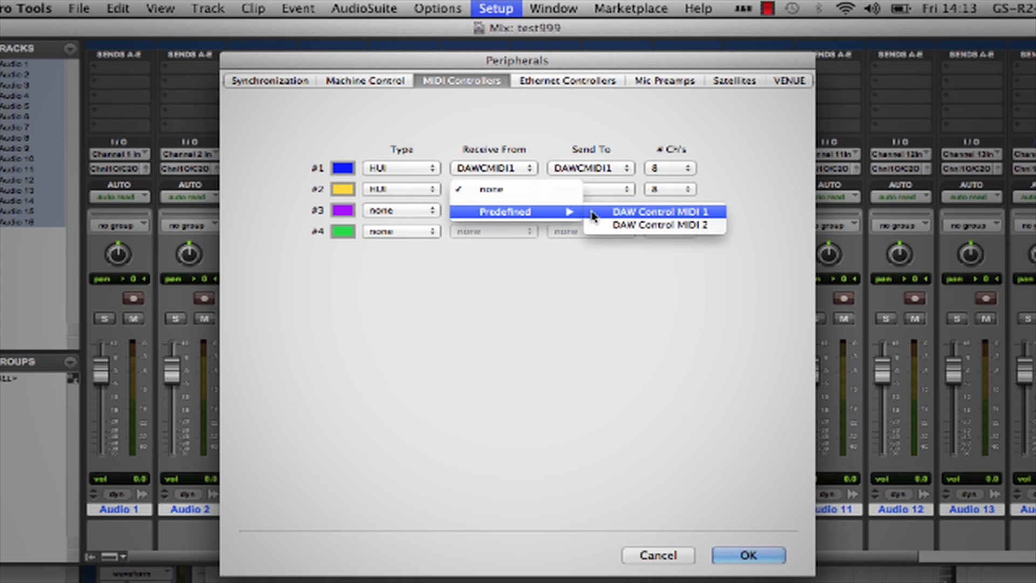
left_click(661, 224)
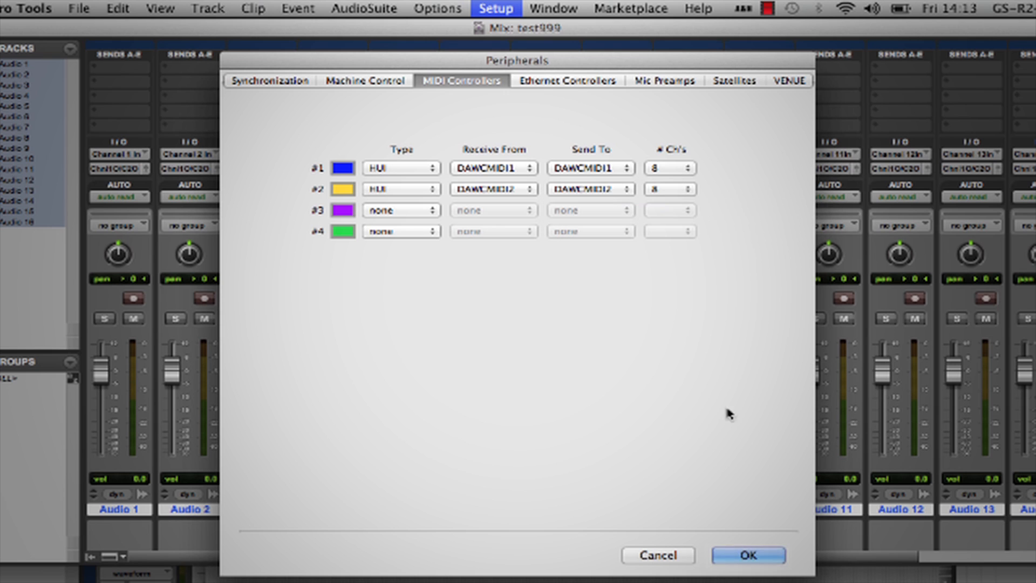
left_click(751, 555)
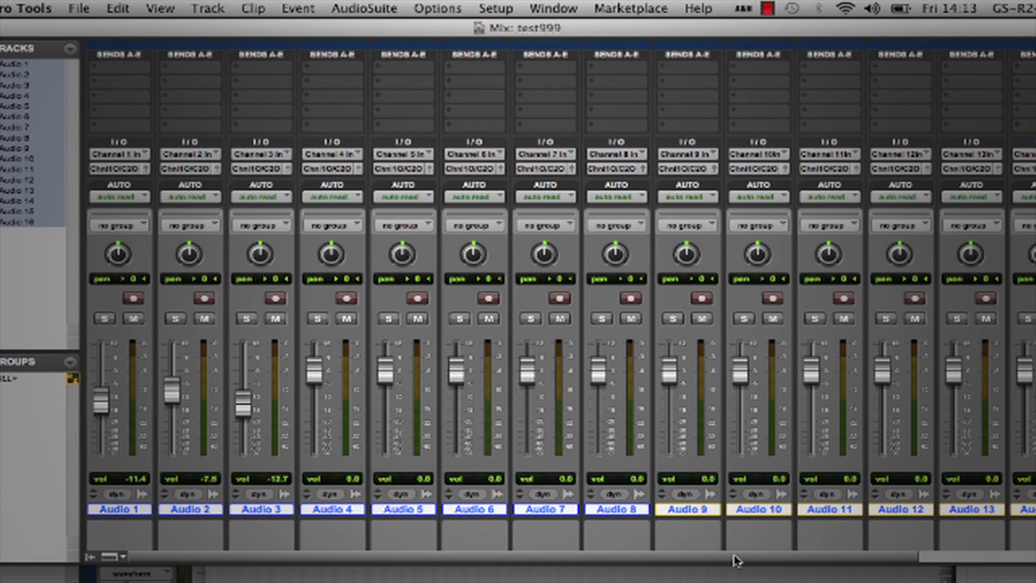
double_click(403, 508)
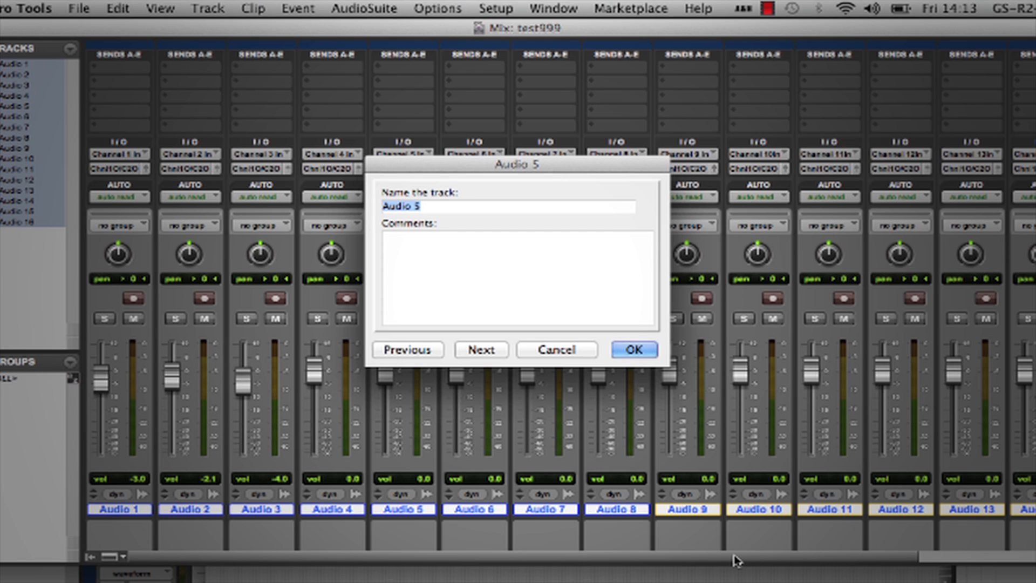
left_click(634, 349)
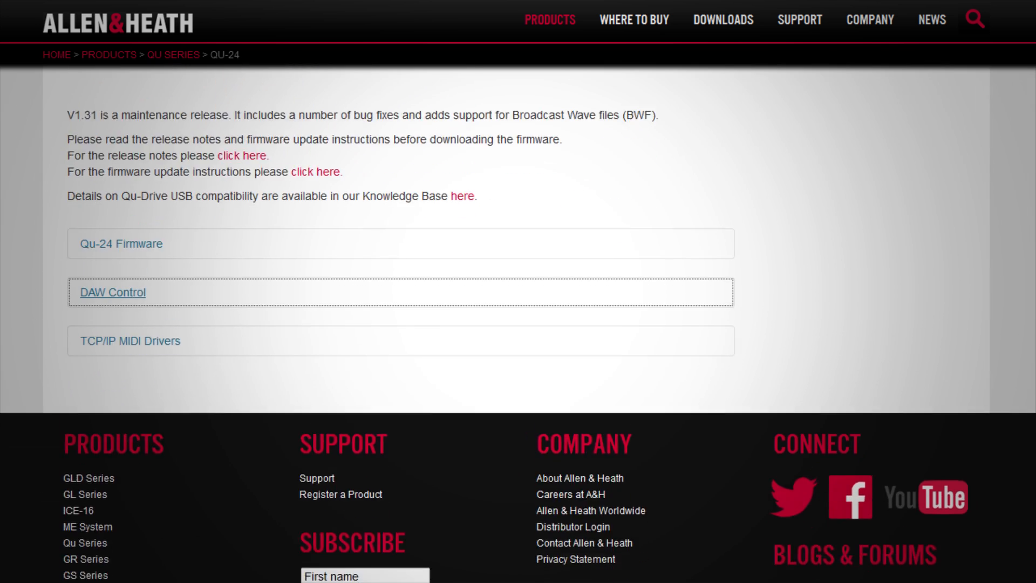
Step: Expand the Qu-24 page's DAW Control section to reveal the V1.10 download
scroll("down", 3)
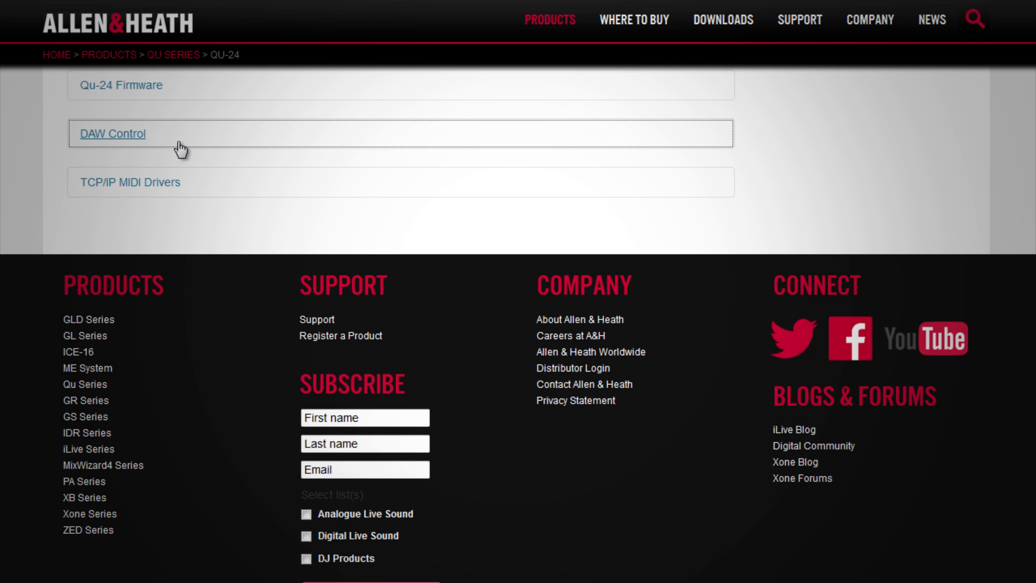
left_click(112, 133)
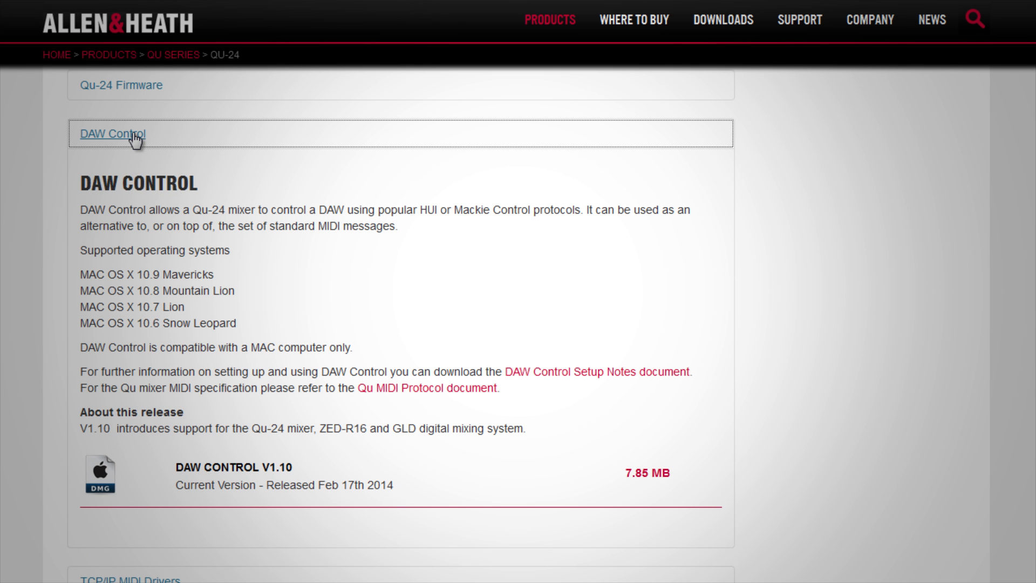